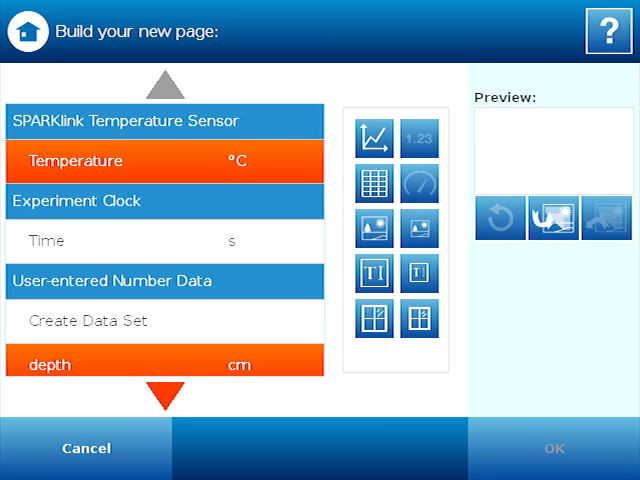
- Build a single-graph page plotting depth (cm) against temperature (°C)
click(377, 137)
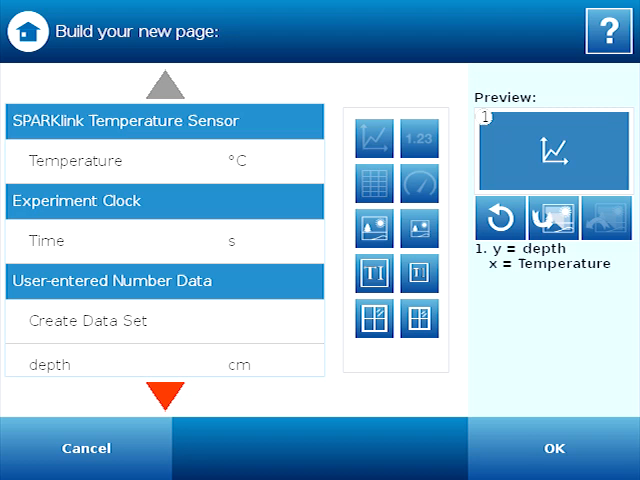
click(550, 448)
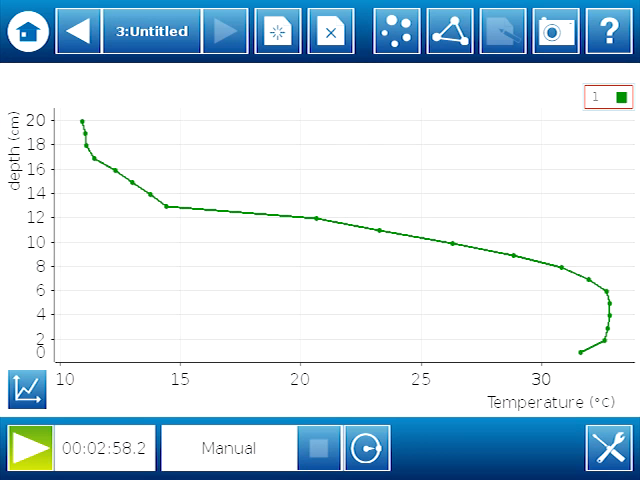
- Open the graph tool palette for the depth-versus-temperature graph
click(20, 389)
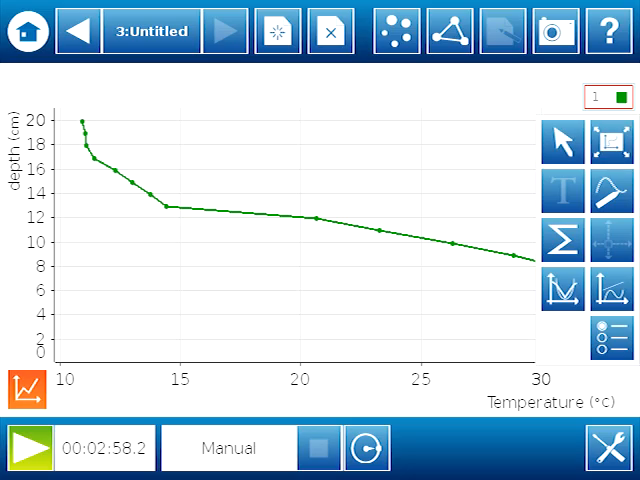